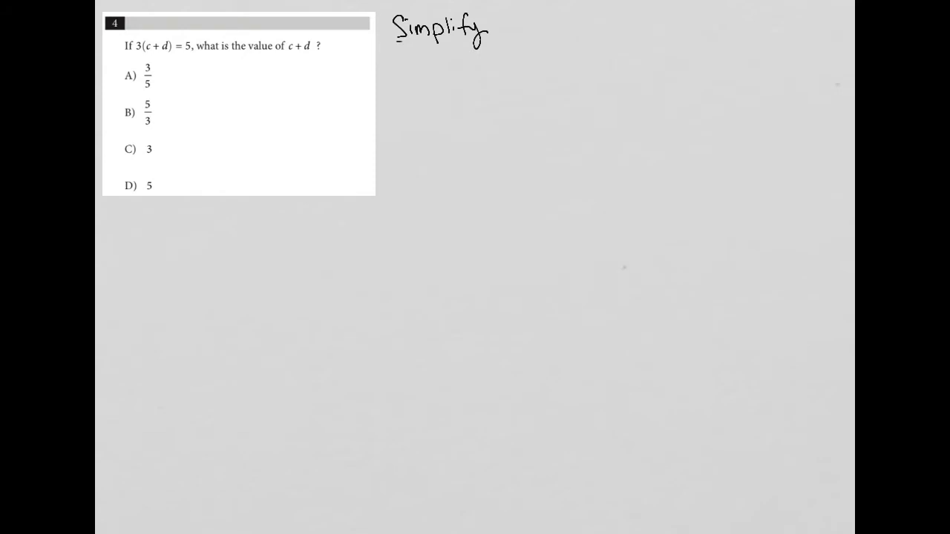
- Draw an underline beneath the handwritten 'Simplify' heading to the right of the question
drag(419, 104, 460, 89)
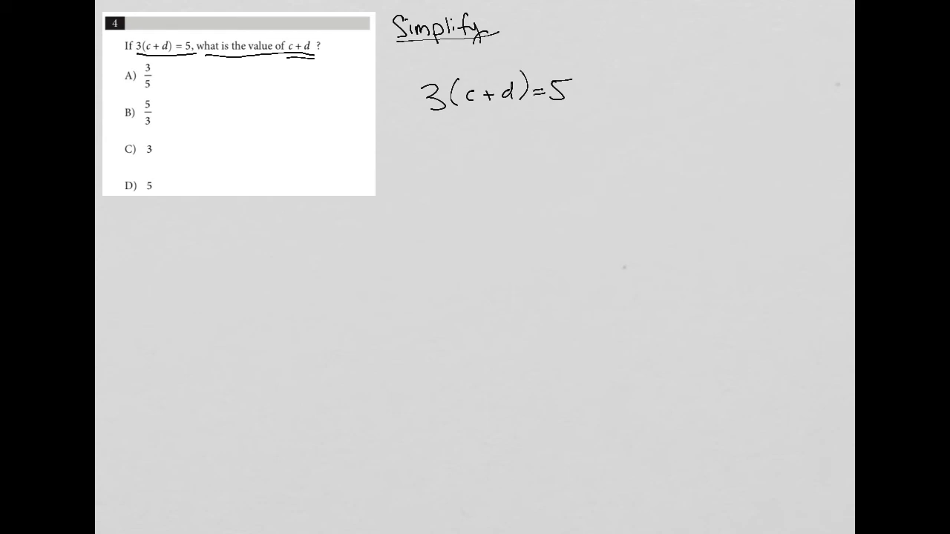
- Underline the 3(c+d) side of the handwritten equation 3(c+d)=5
drag(442, 115, 508, 112)
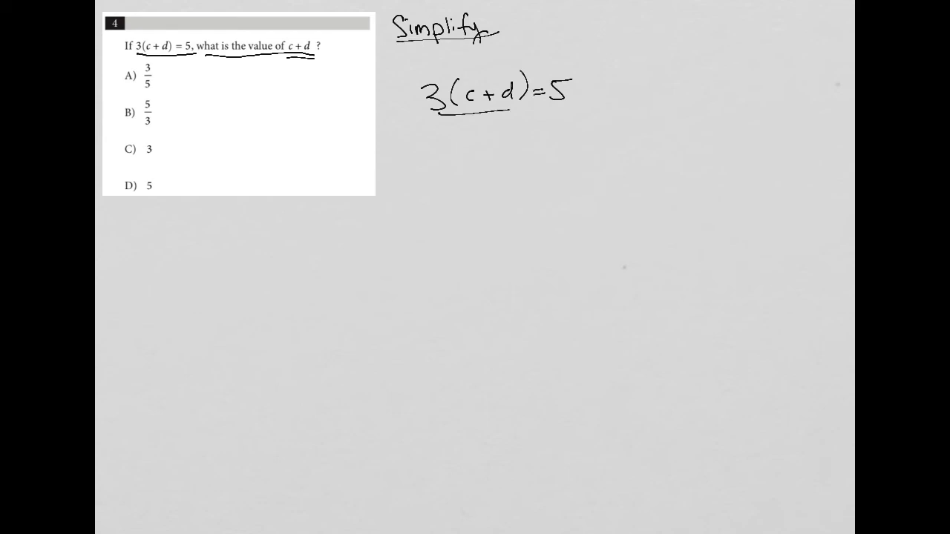